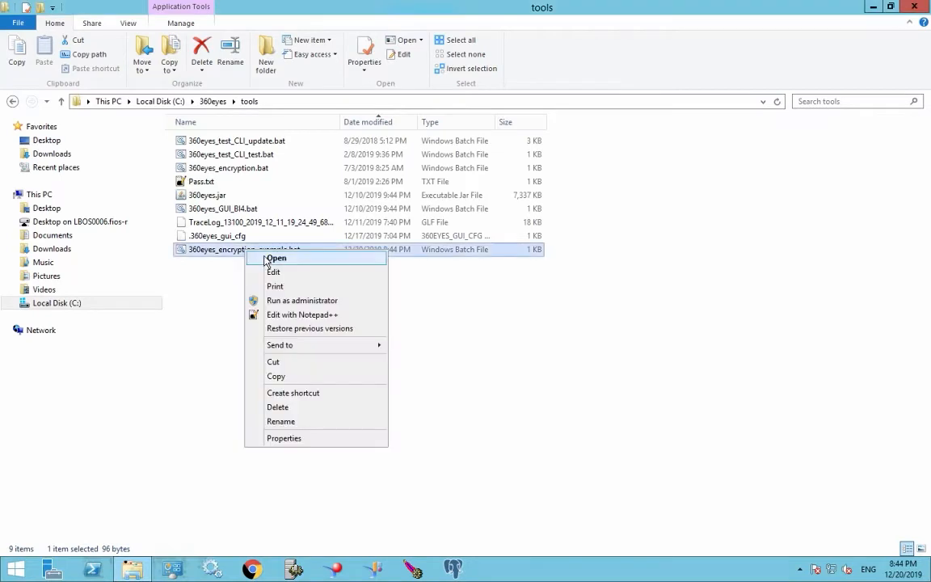
Edit 360eyes_encryption_example.bat in Notepad and select its leading java word.
left_click(277, 258)
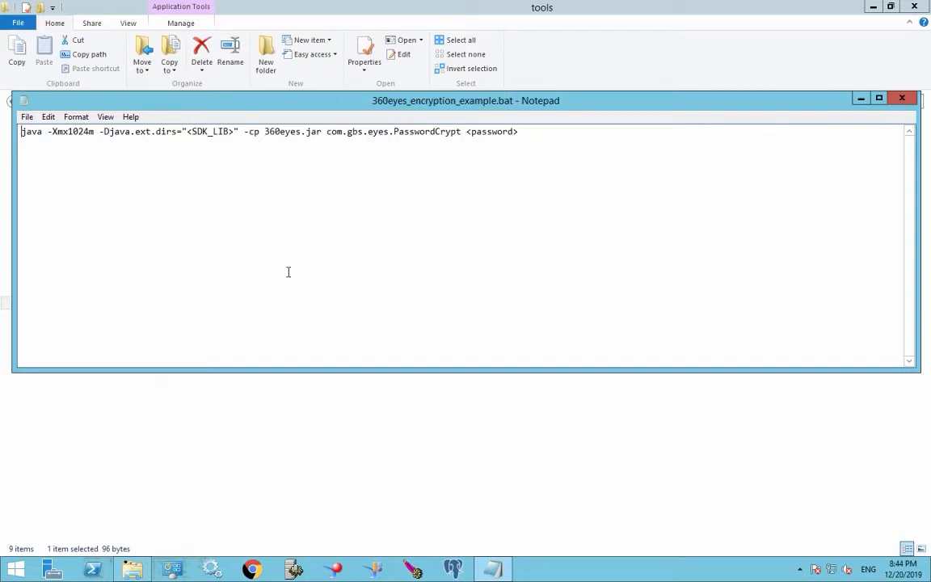
mouse_move(304, 269)
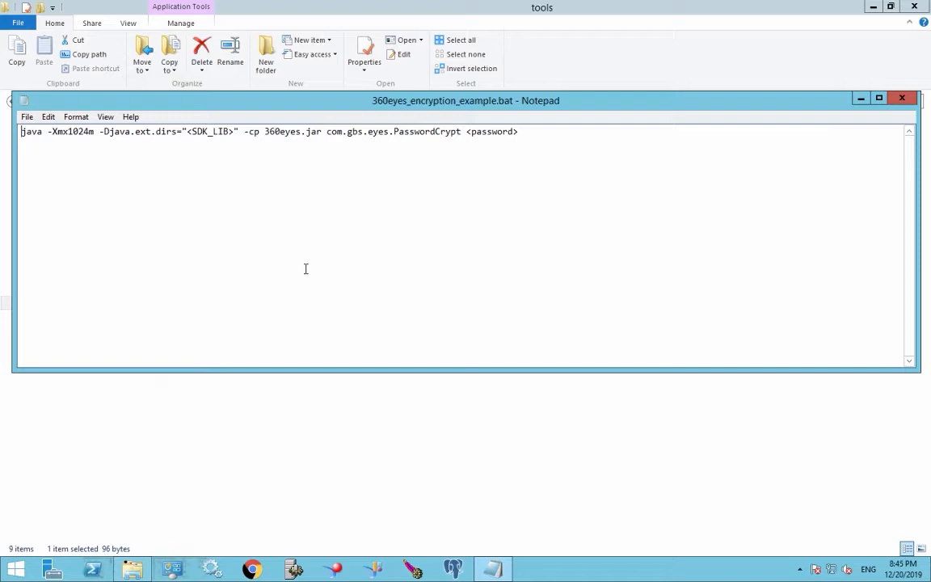
mouse_move(121, 181)
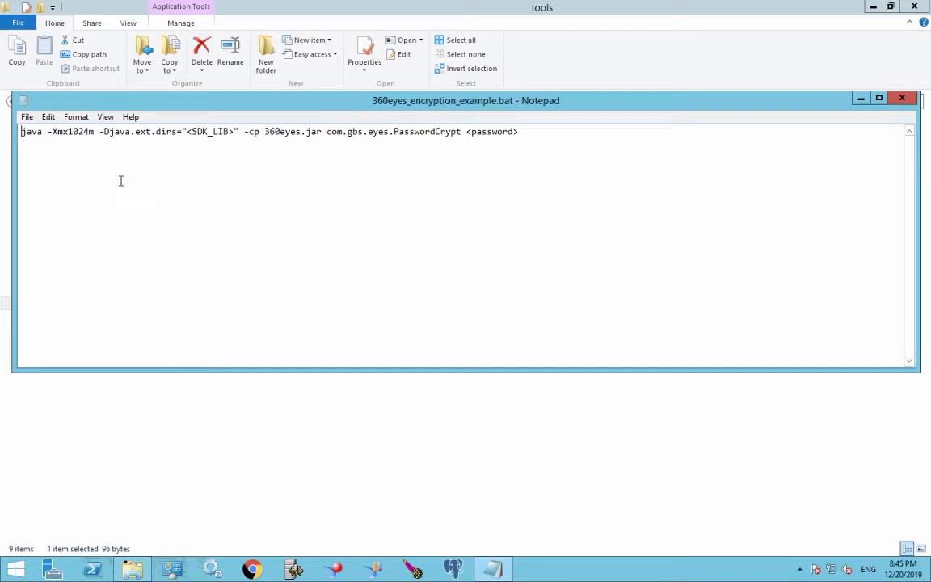
double_click(31, 131)
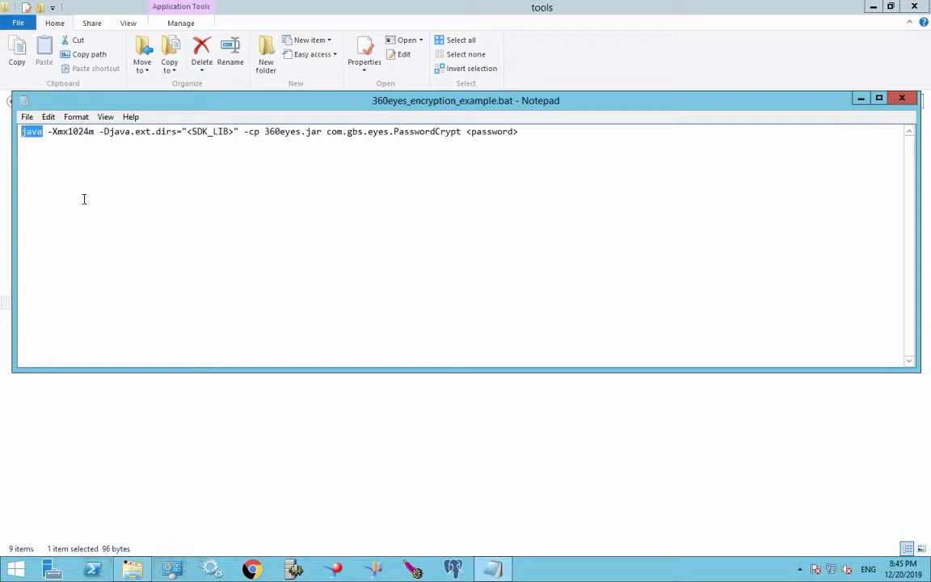
mouse_move(247, 448)
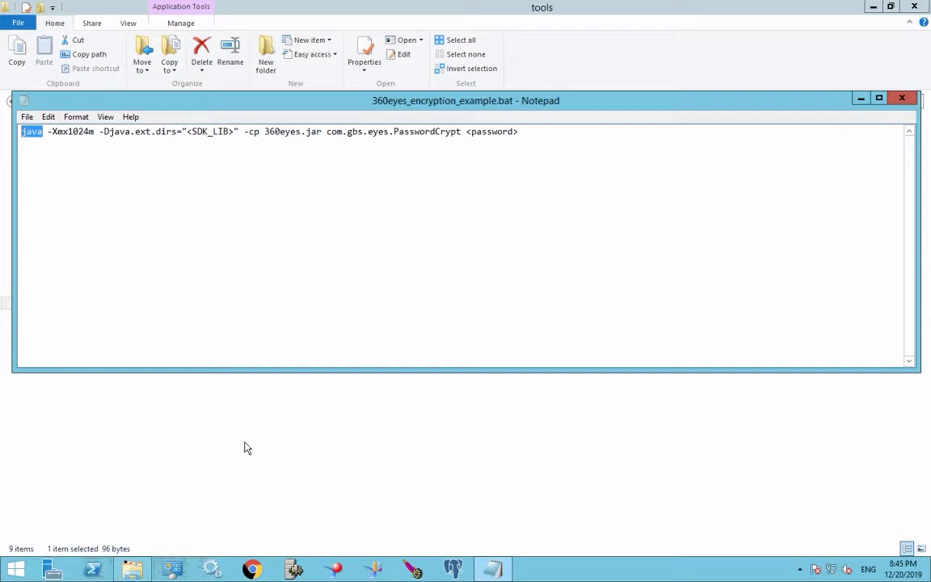
mouse_move(363, 513)
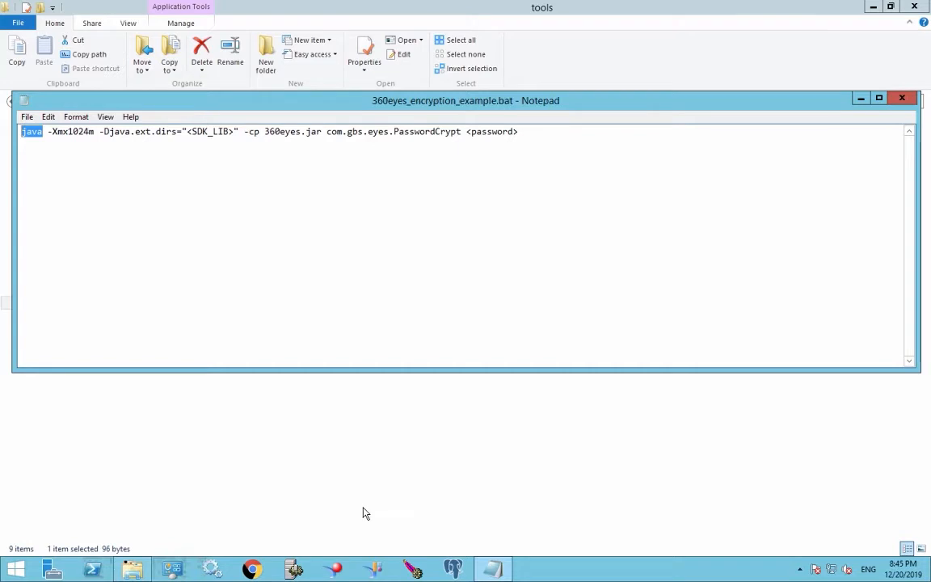
mouse_move(374, 463)
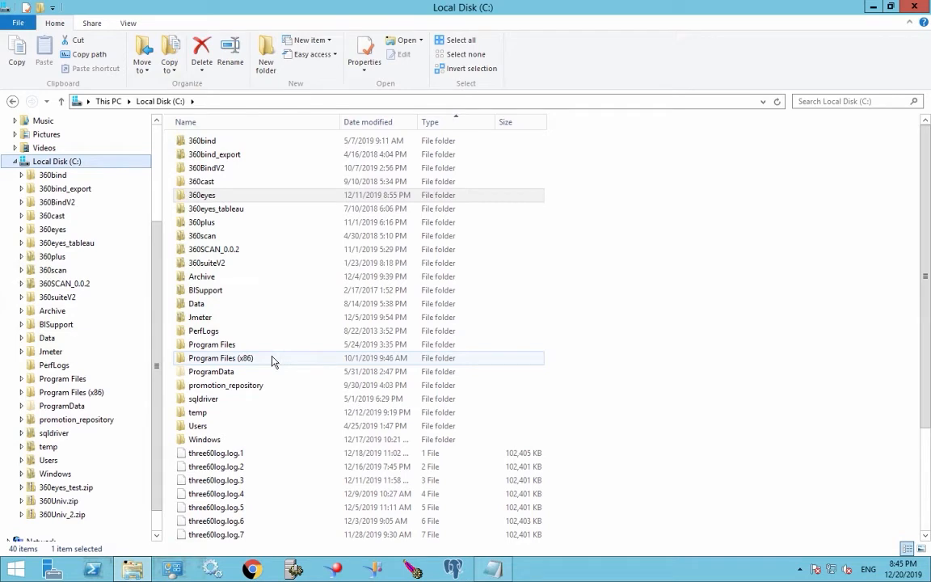
mouse_move(273, 358)
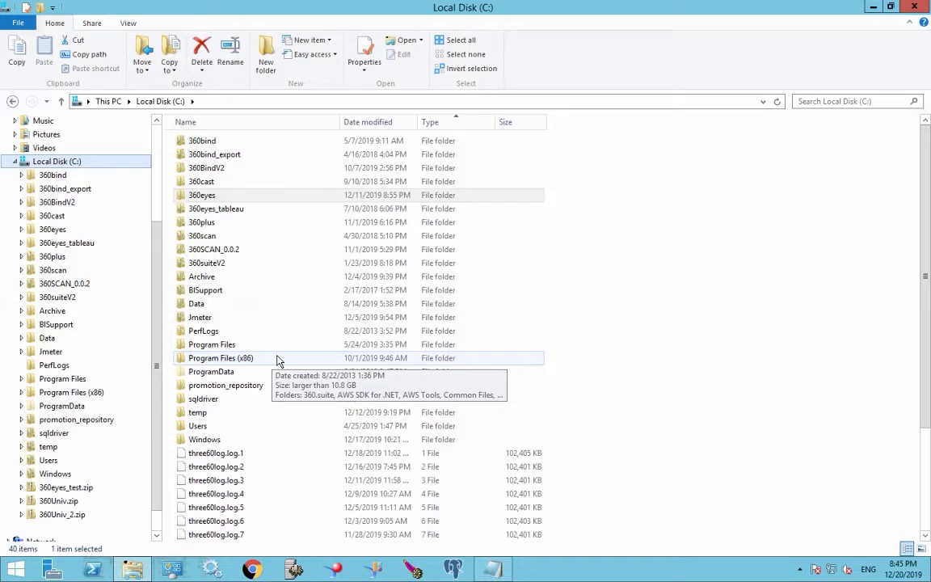
Browse to Program Files (x86)\SAP BusinessObjects\...\win64_x64\sapjvm\bin and select java.exe.
double_click(220, 357)
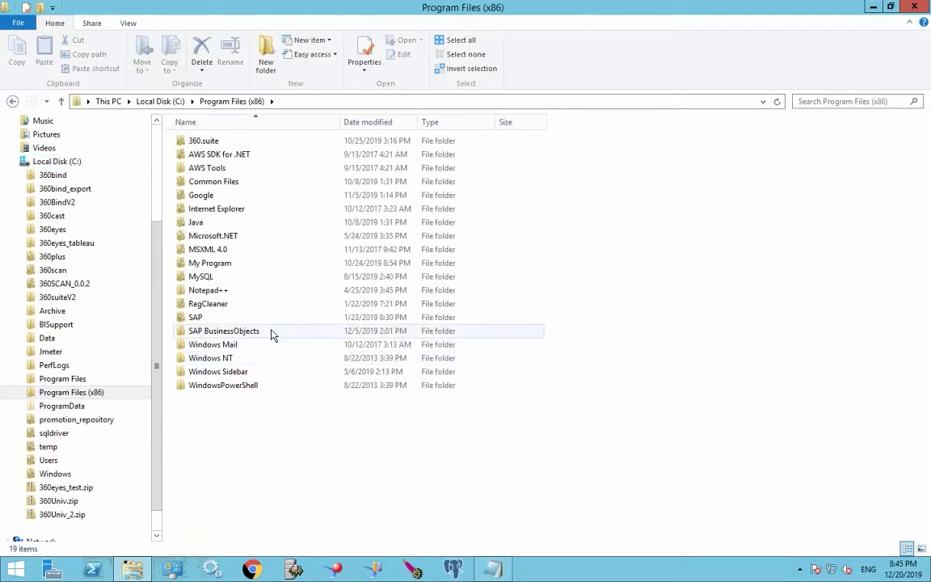
double_click(224, 330)
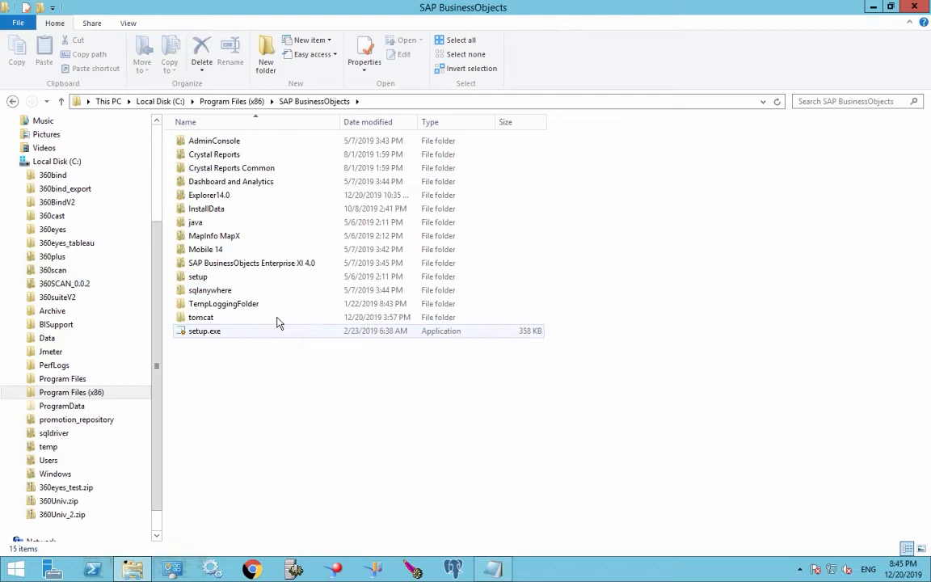
left_click(251, 263)
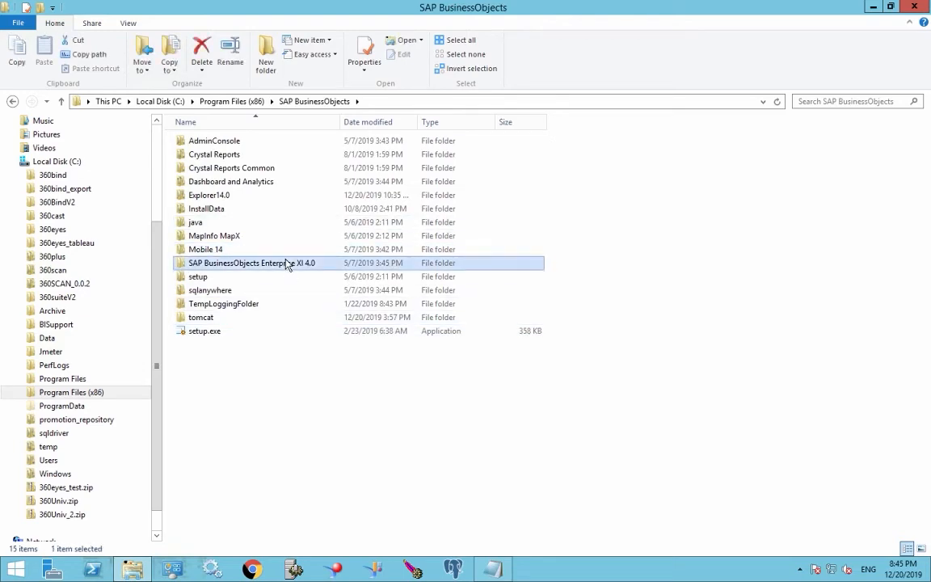
double_click(252, 263)
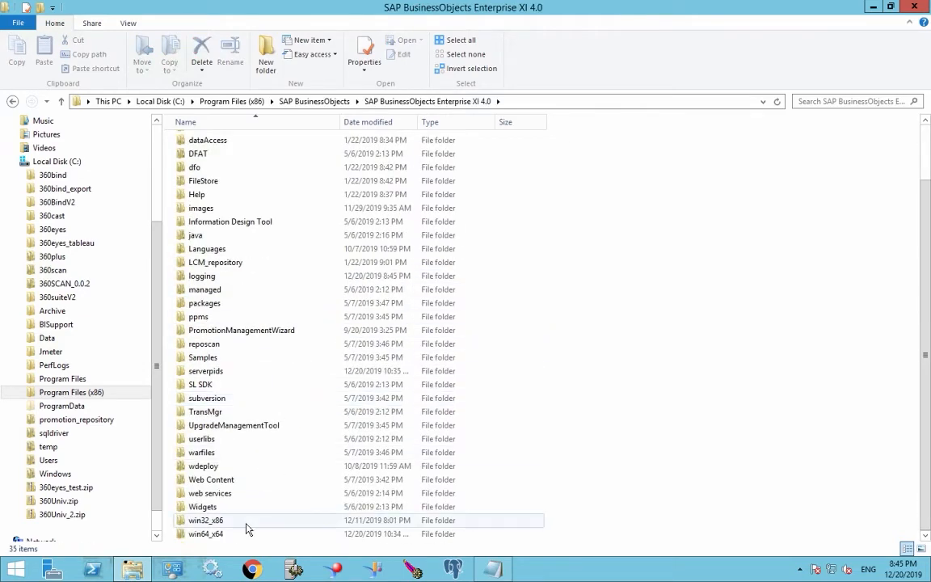
double_click(206, 520)
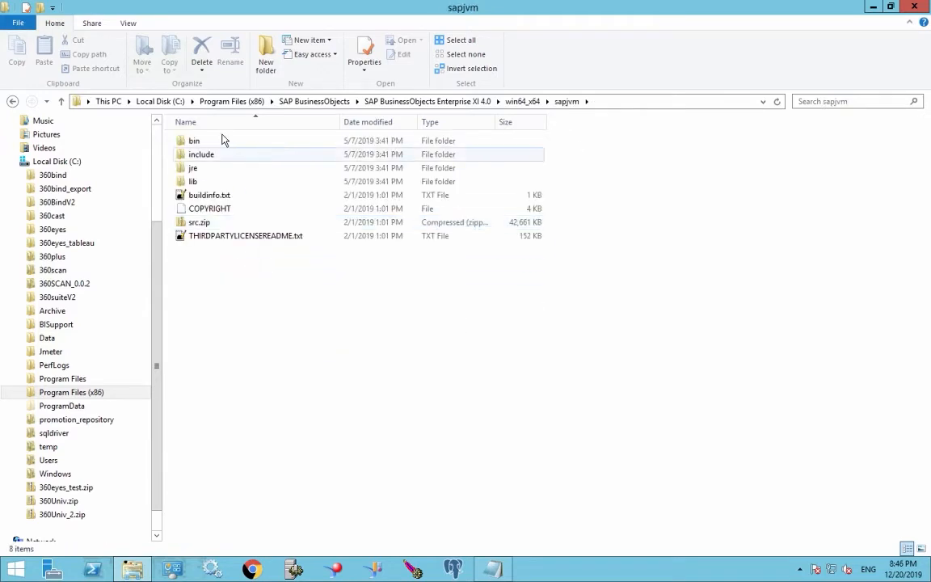
double_click(194, 140)
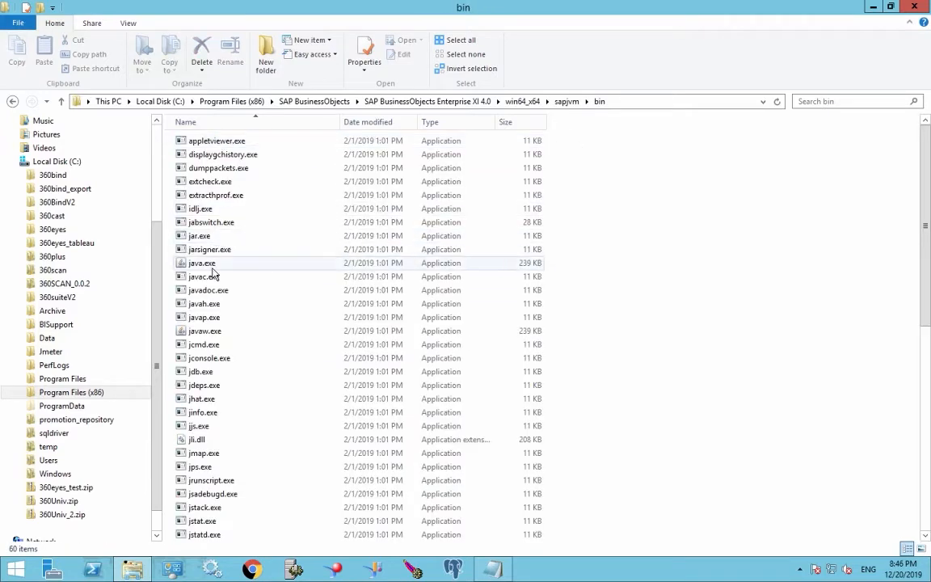
left_click(202, 263)
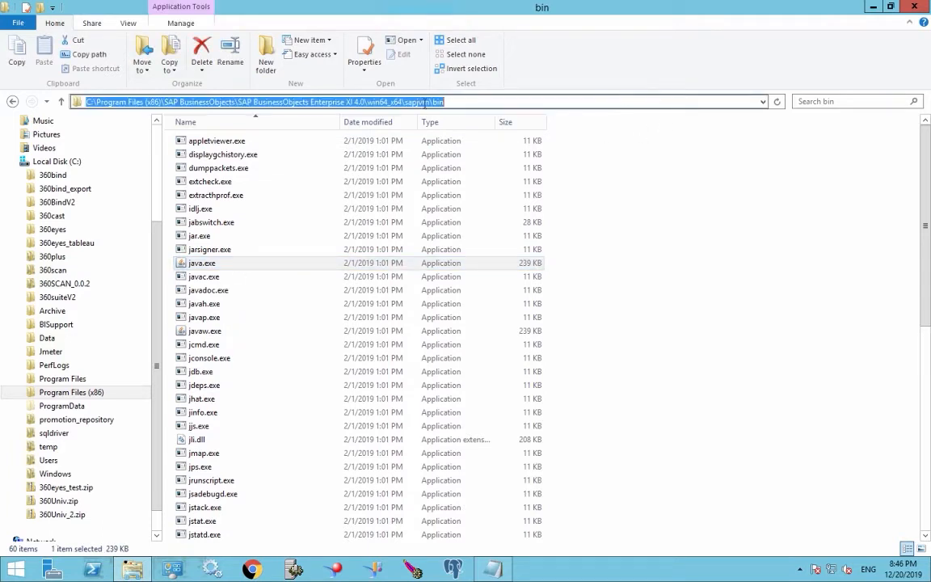
mouse_move(484, 491)
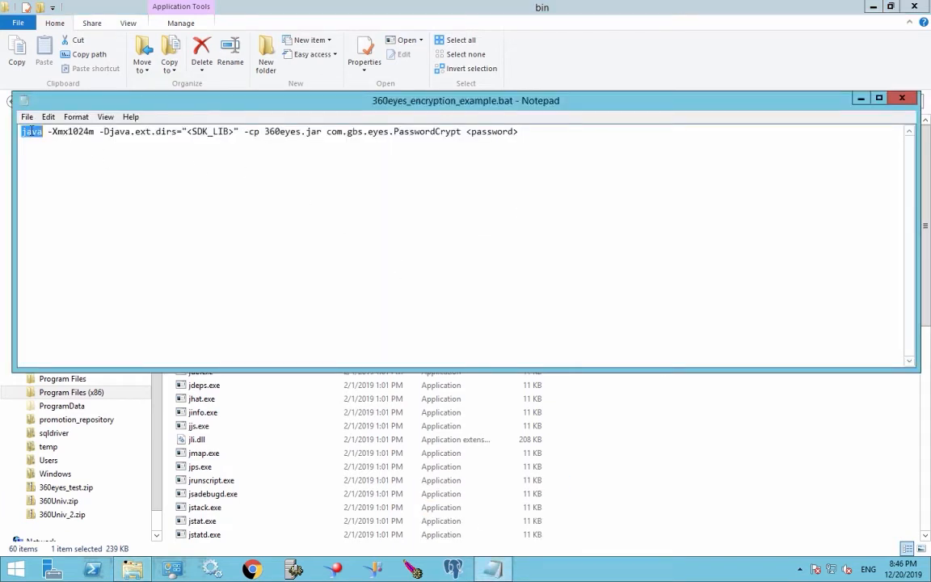
Replace java with the quoted sapjvm\bin\java.exe full path, then target the <SDK_LIB> placeholder.
type("C:\\Program Files (x86)\\SAP BusinessObjects\\SAP BusinessObjects Enterprise XI 4.0\\win64_x64\\sapjvm\\bin\\")
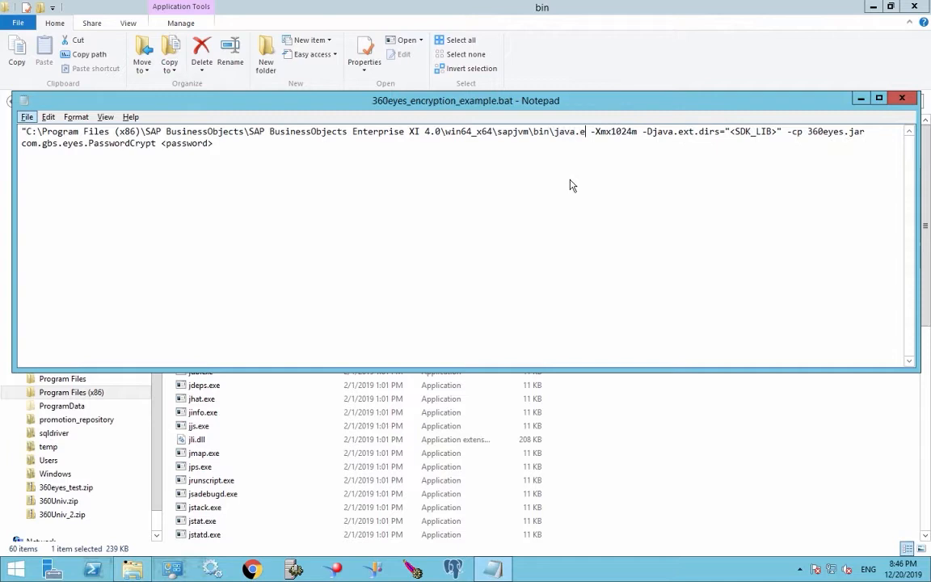
type("e")
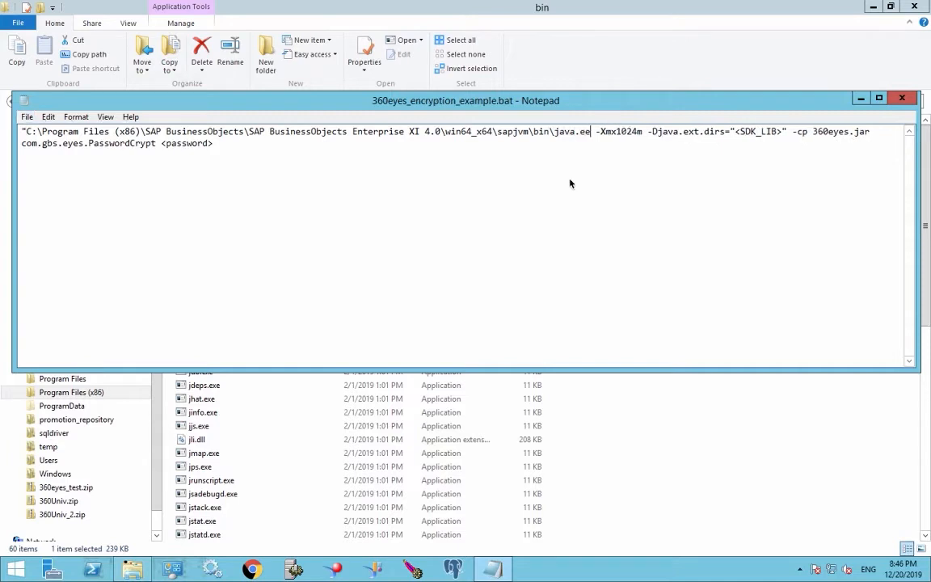
type("xe\"")
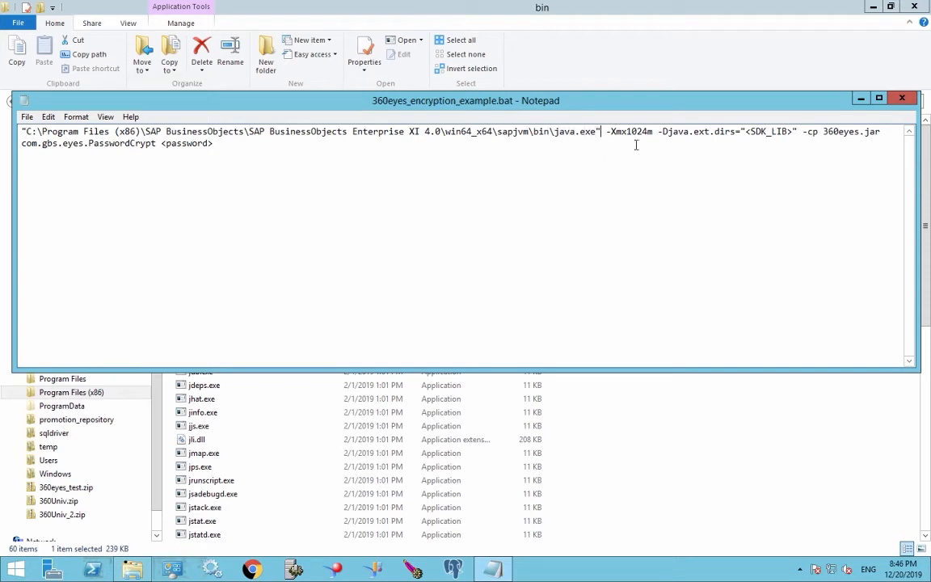
mouse_move(652, 143)
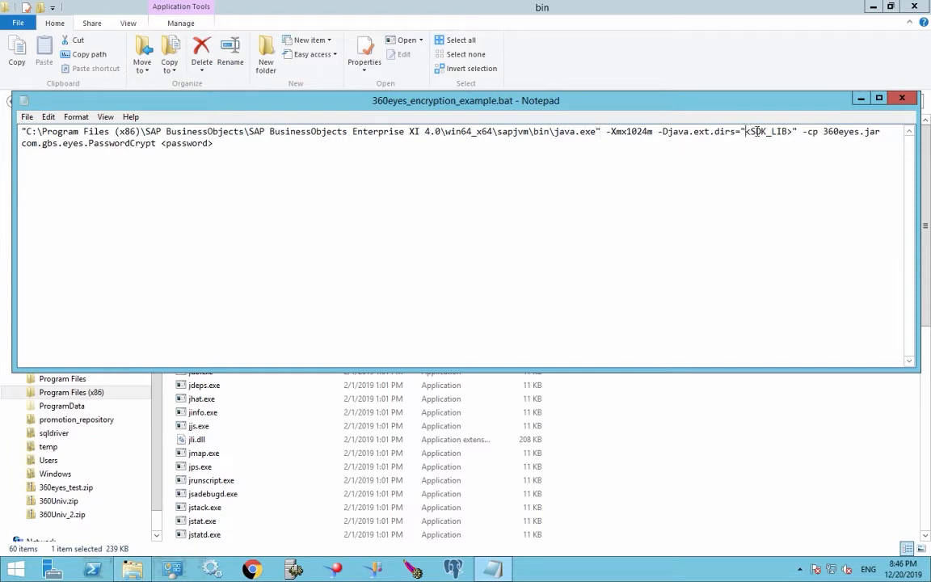
double_click(767, 131)
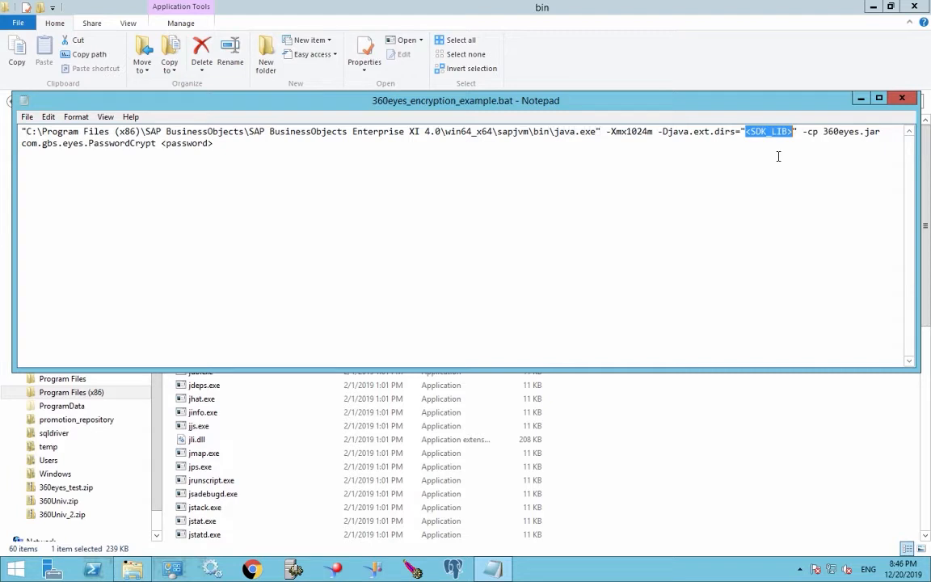
mouse_move(710, 402)
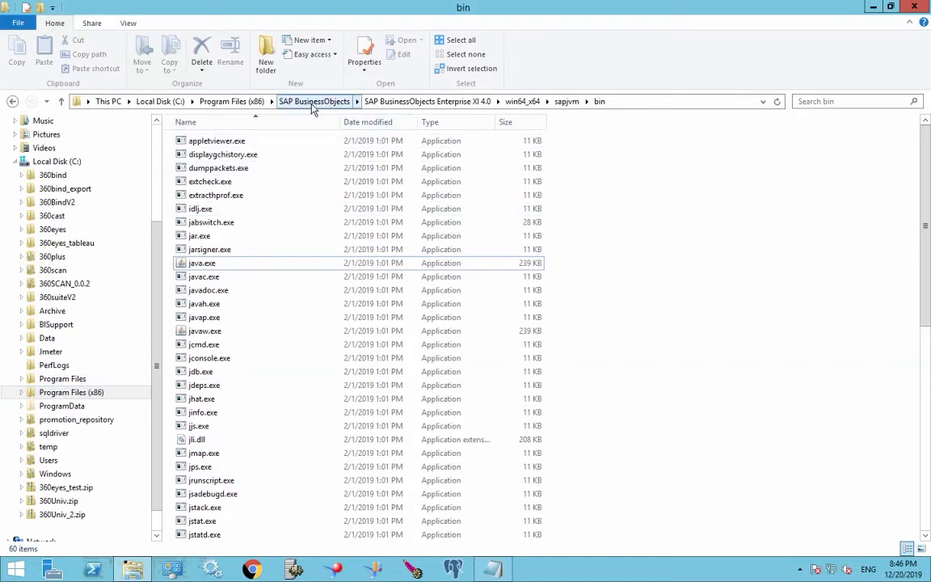
Go back up to SAP BusinessObjects Enterprise XI 4.0 and into its java lib folder.
left_click(314, 101)
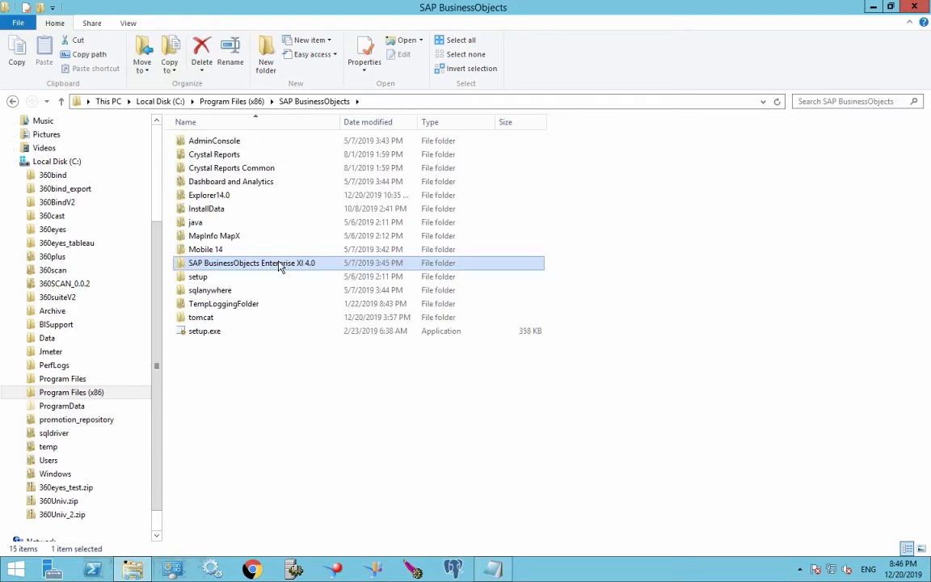
double_click(252, 263)
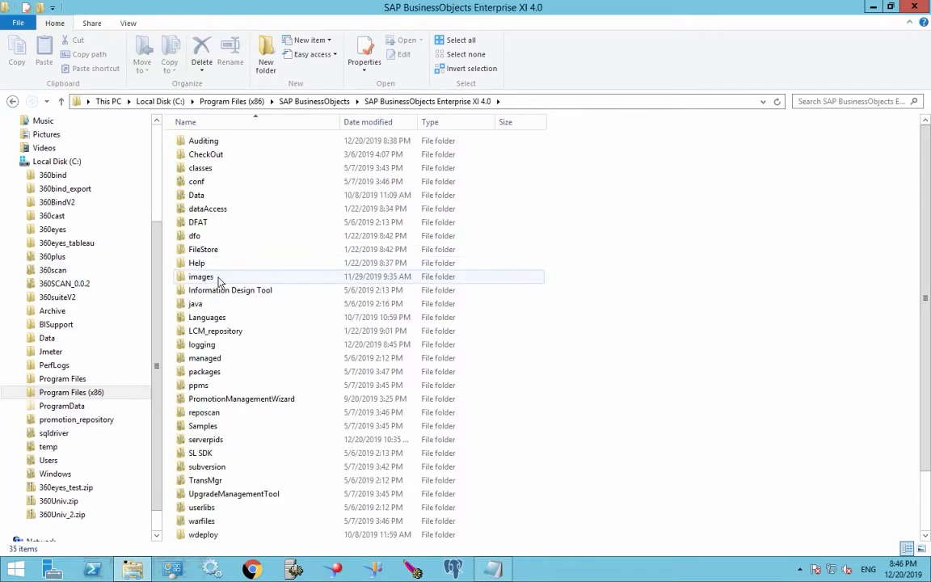
double_click(196, 304)
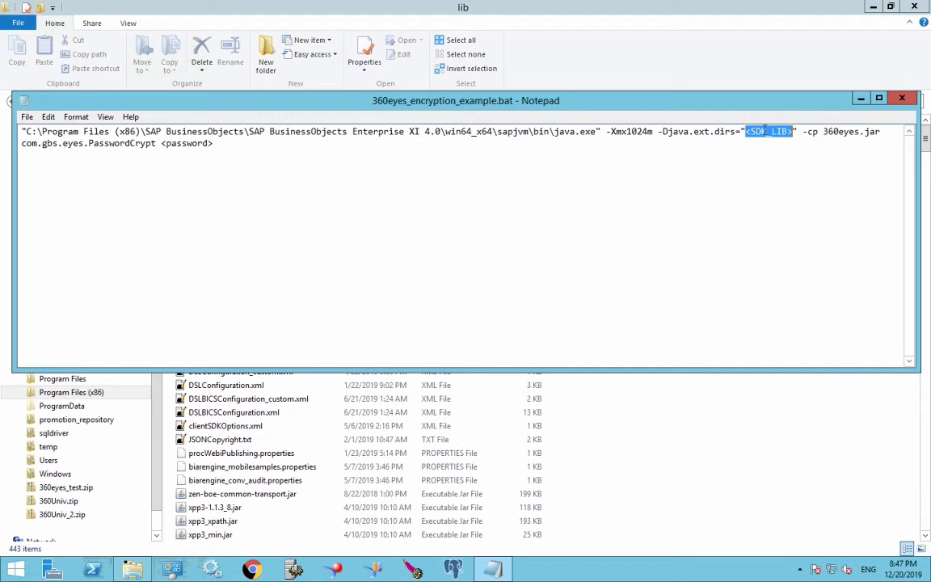
type("C:\\Program Files (x86)\\SAP BusinessObjects\\SAP BusinessObjects Enterprise XI 4.0\\java\\lib")
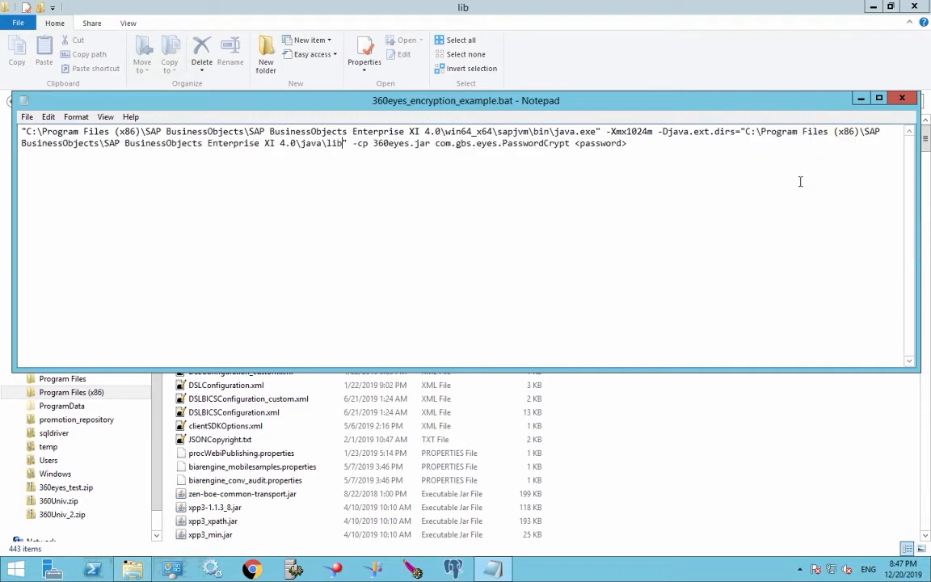
mouse_move(370, 157)
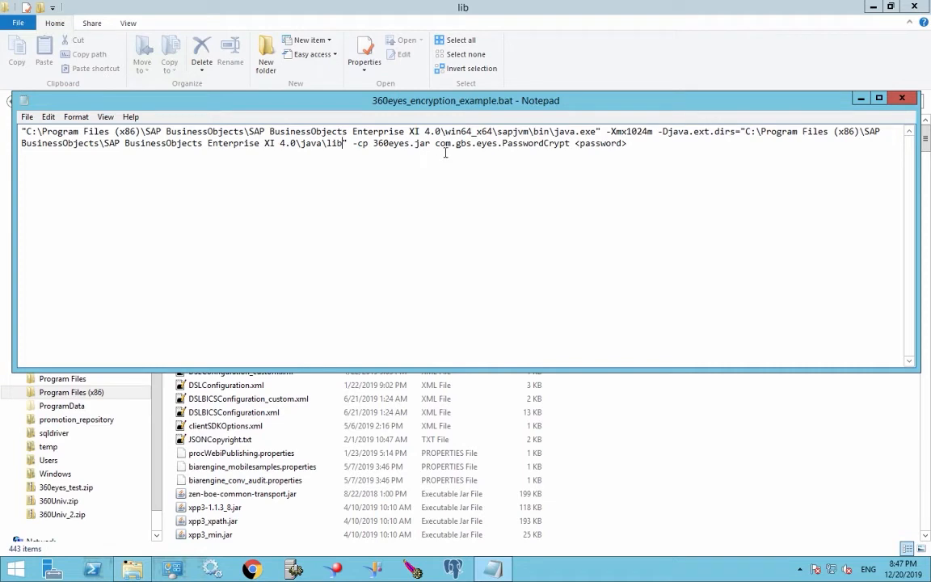
double_click(598, 143)
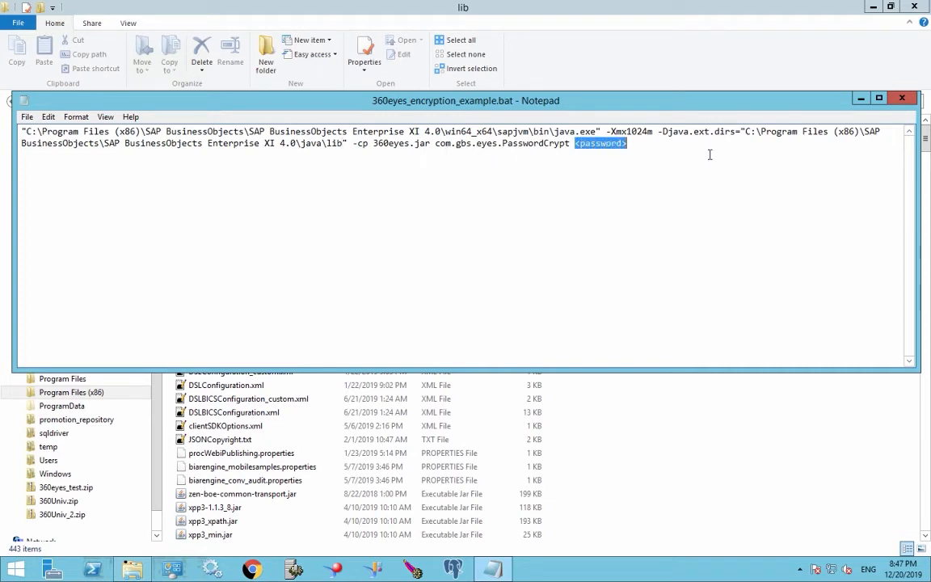
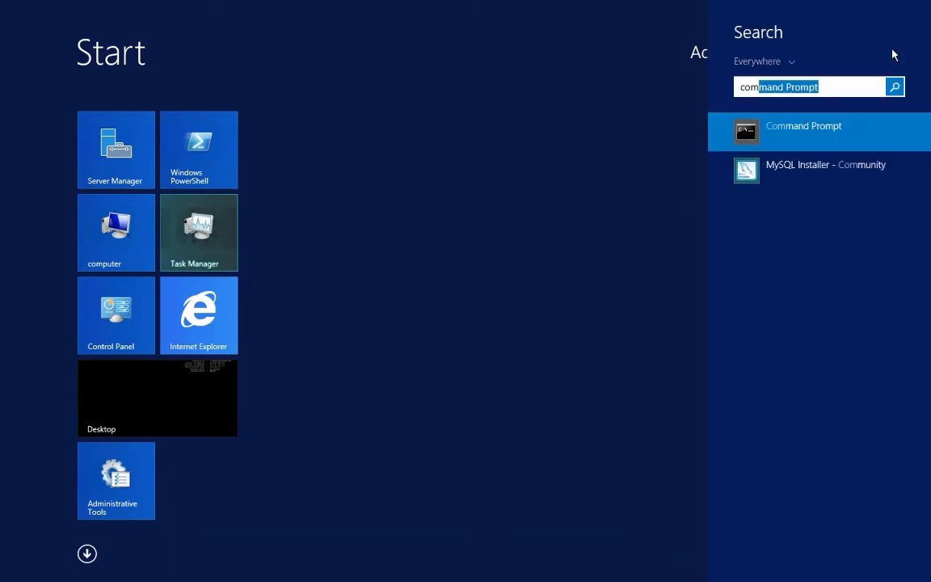
Start an administrator Command Prompt and cd out of the user folder into 360eyes.
right_click(804, 125)
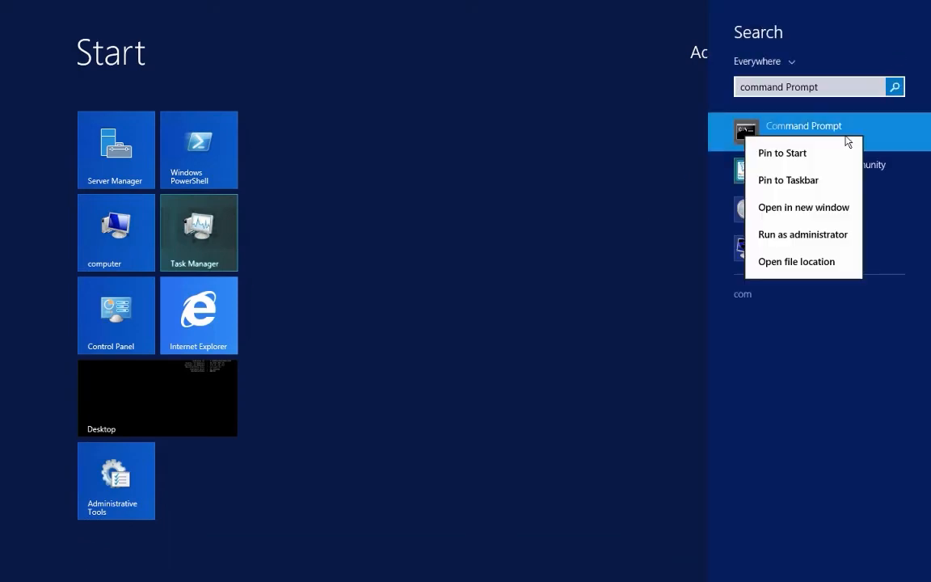
mouse_move(804, 234)
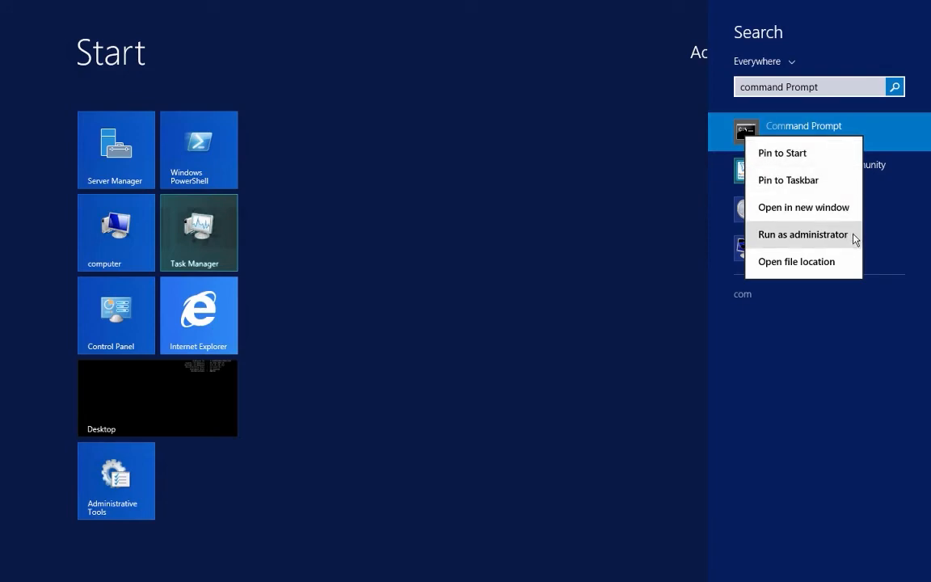
left_click(803, 234)
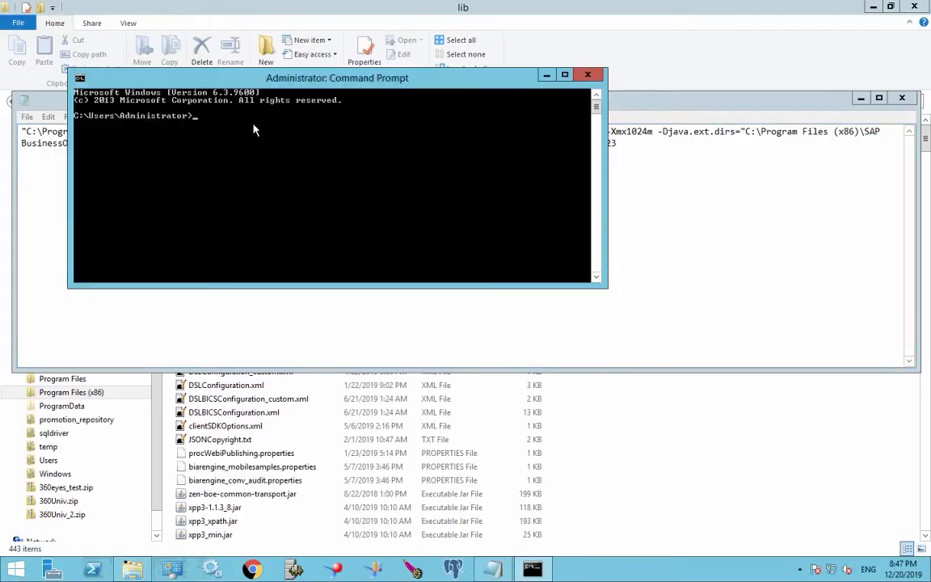
type("cd ..")
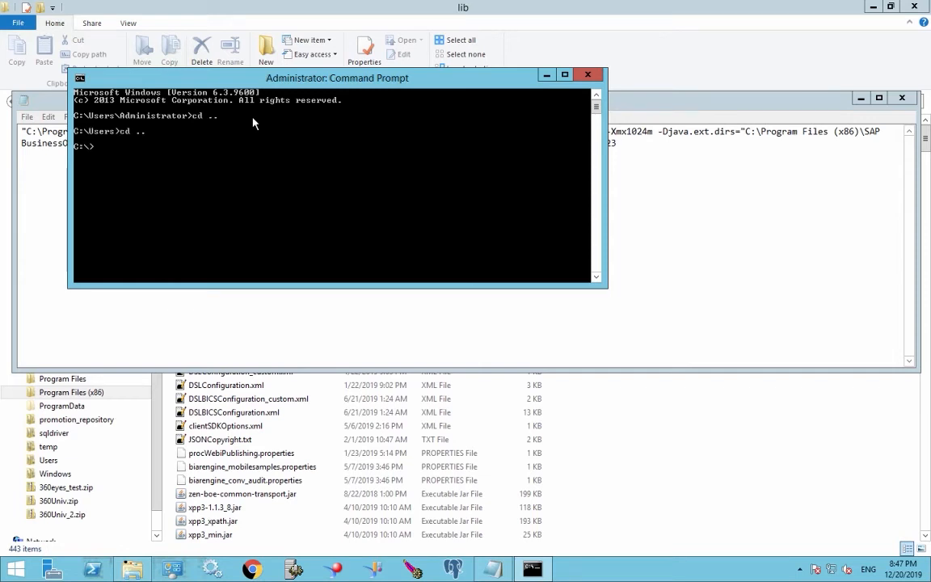
type("cd 360eyes")
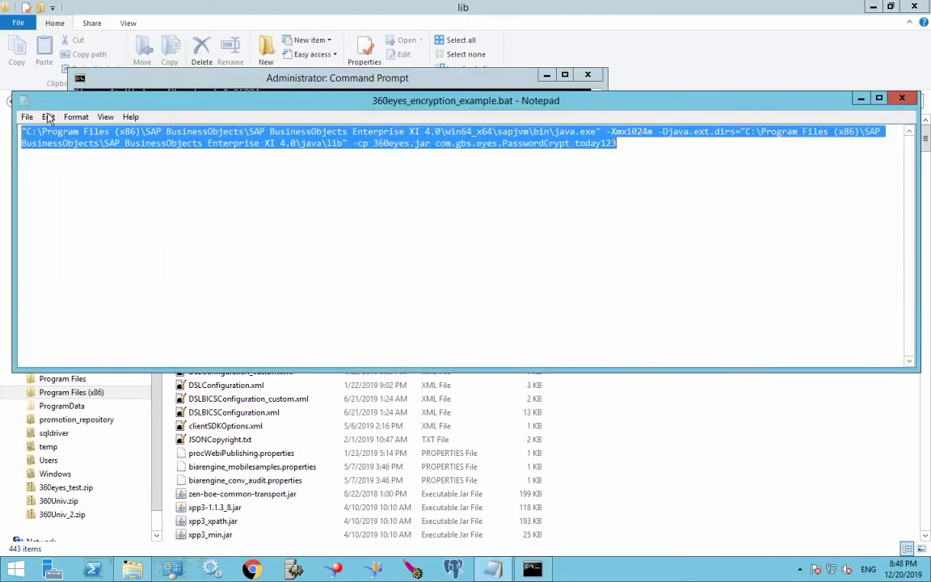
Copy the whole encryption command line from Notepad via Edit > Copy.
left_click(48, 116)
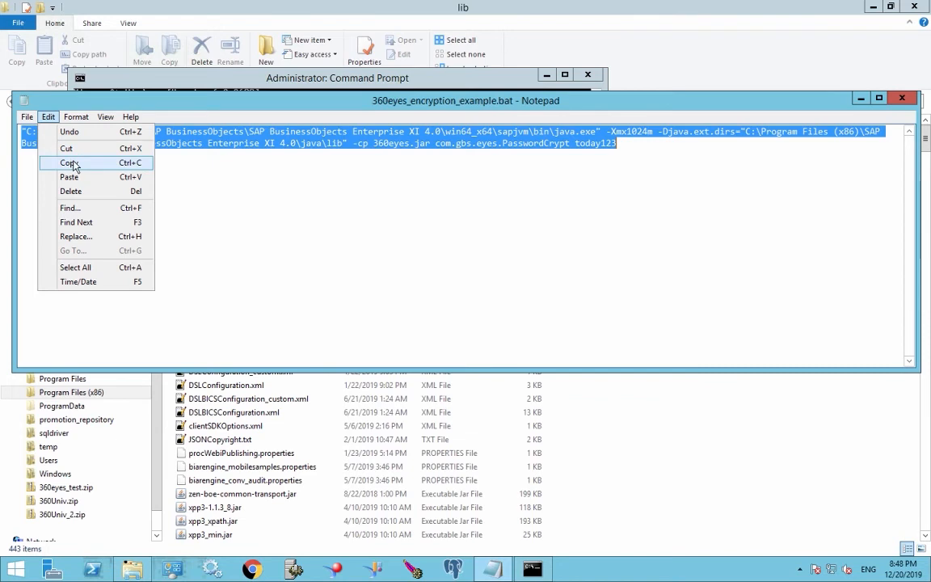
left_click(70, 163)
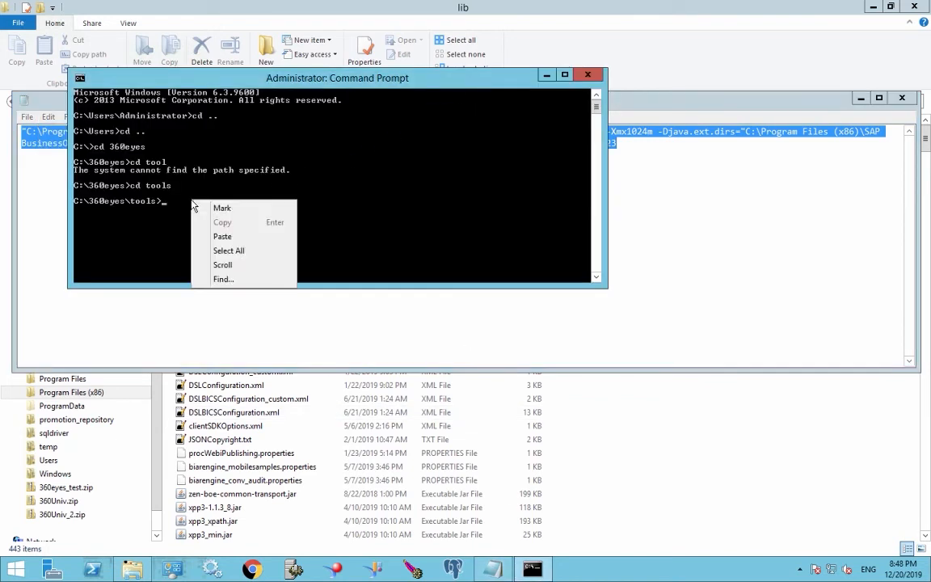
left_click(222, 237)
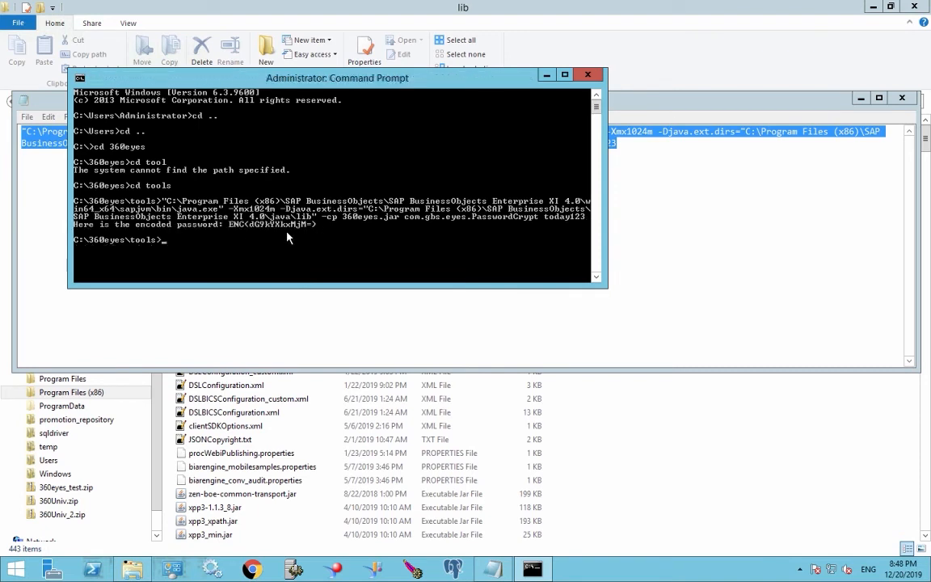
mouse_move(235, 235)
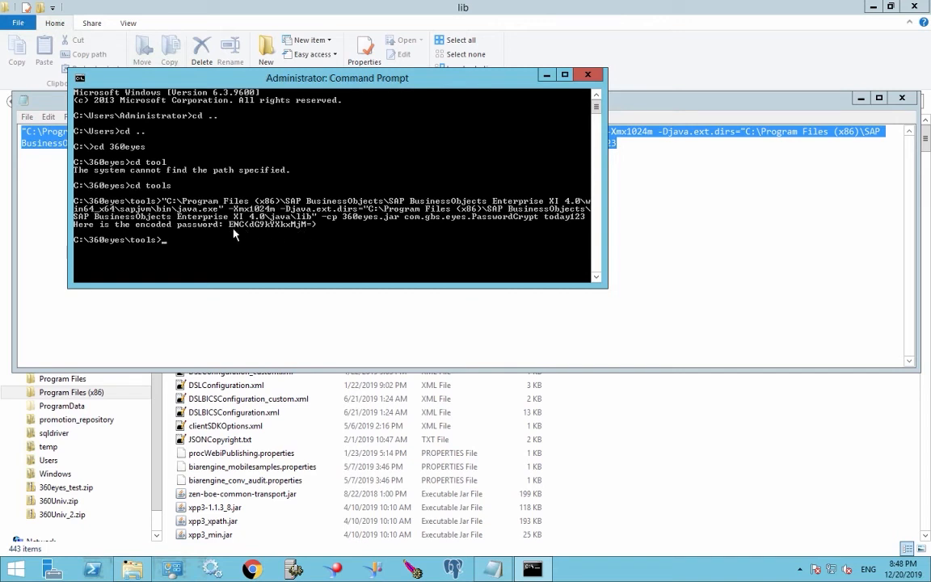
mouse_move(249, 229)
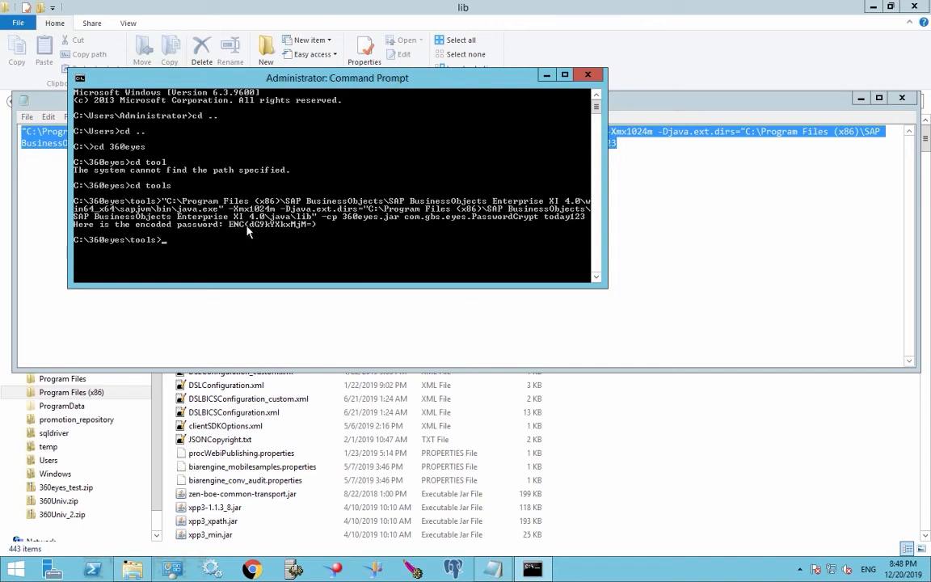
mouse_move(311, 233)
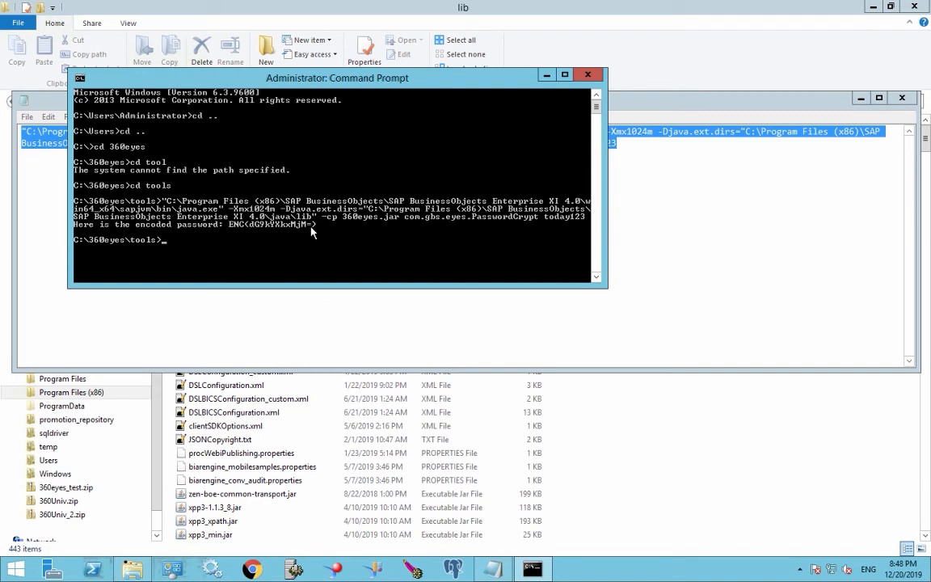
mouse_move(314, 234)
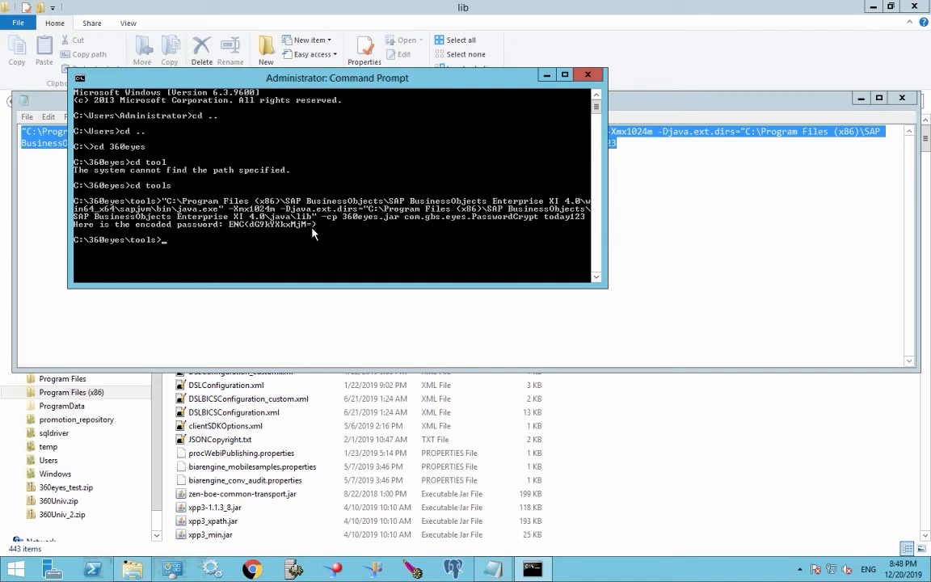
mouse_move(234, 238)
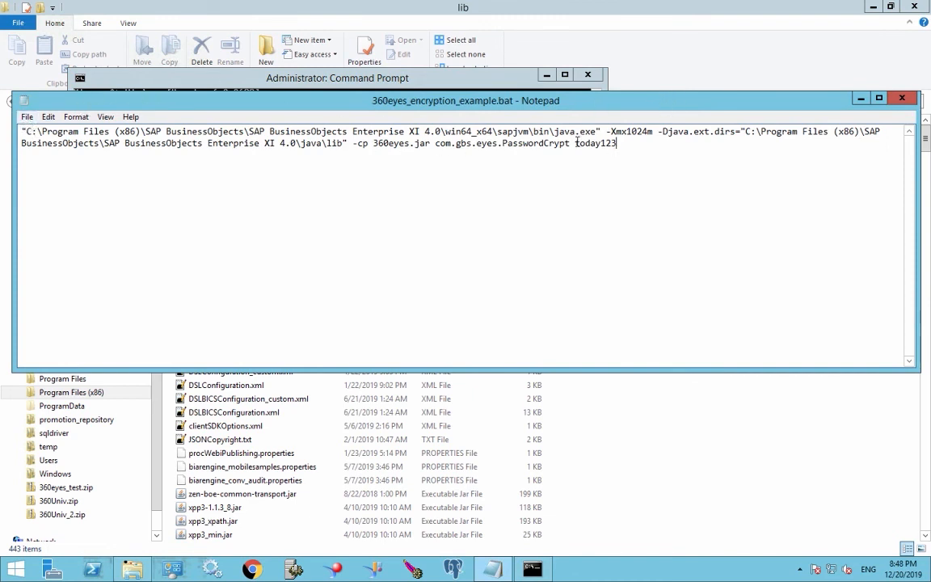
double_click(596, 143)
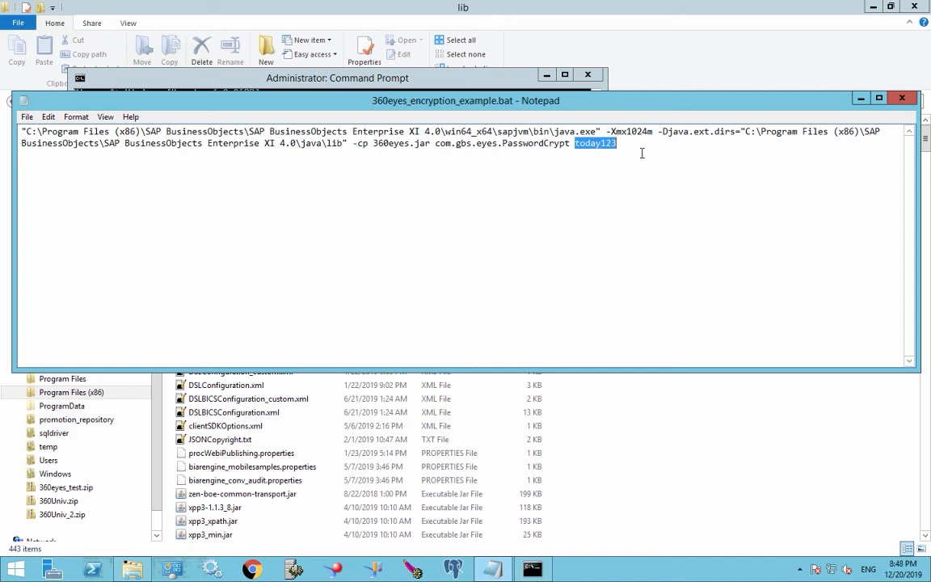